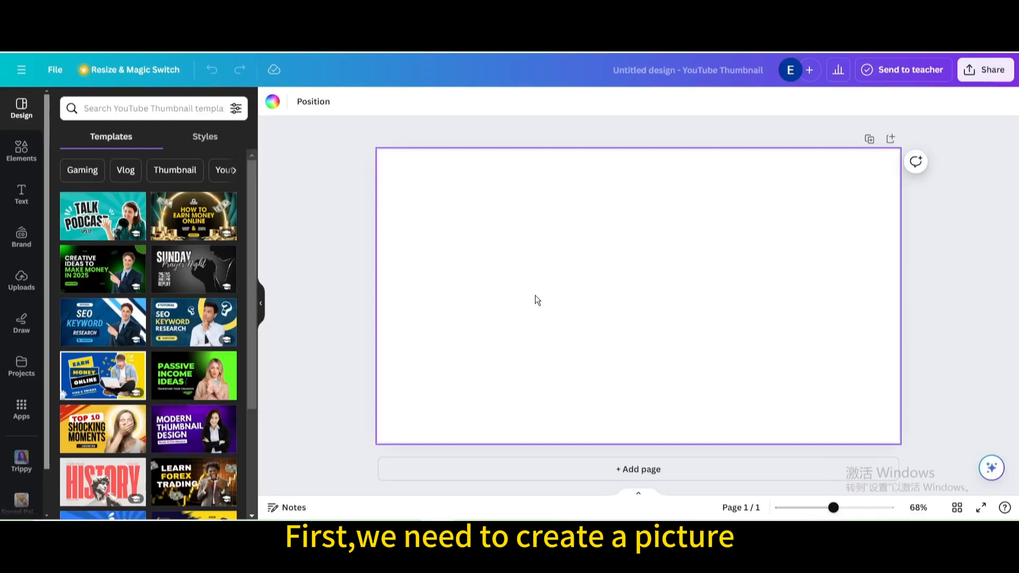
# - Add a heading reading 'turn your idea into money' to the blank page
pyautogui.click(21, 195)
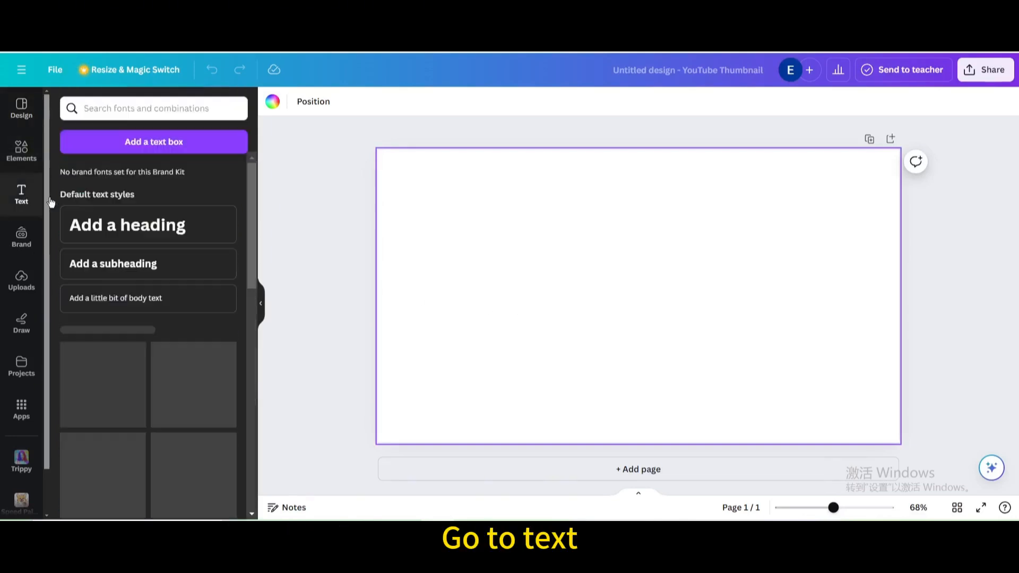
pyautogui.click(133, 225)
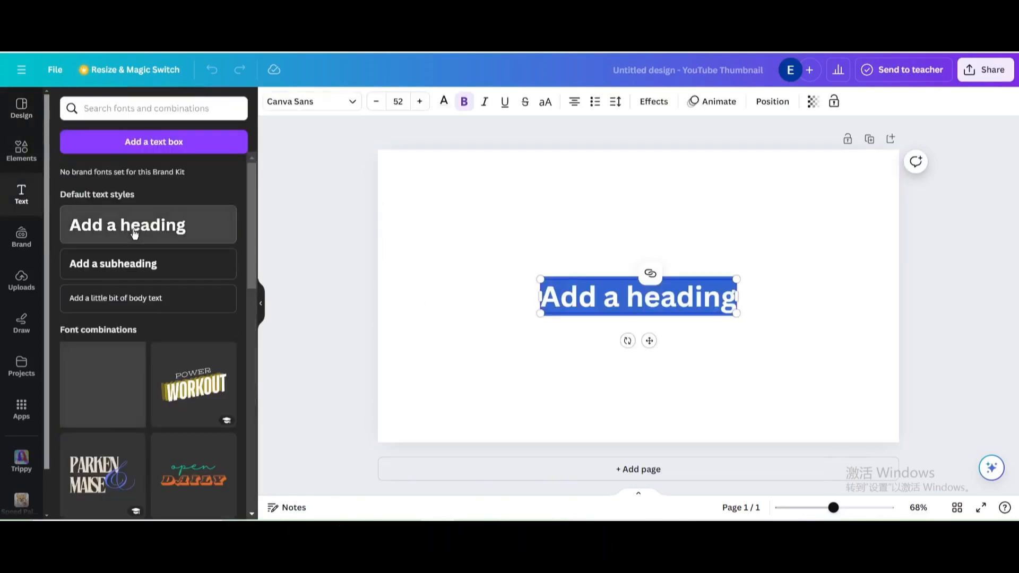
pyautogui.write('turn your')
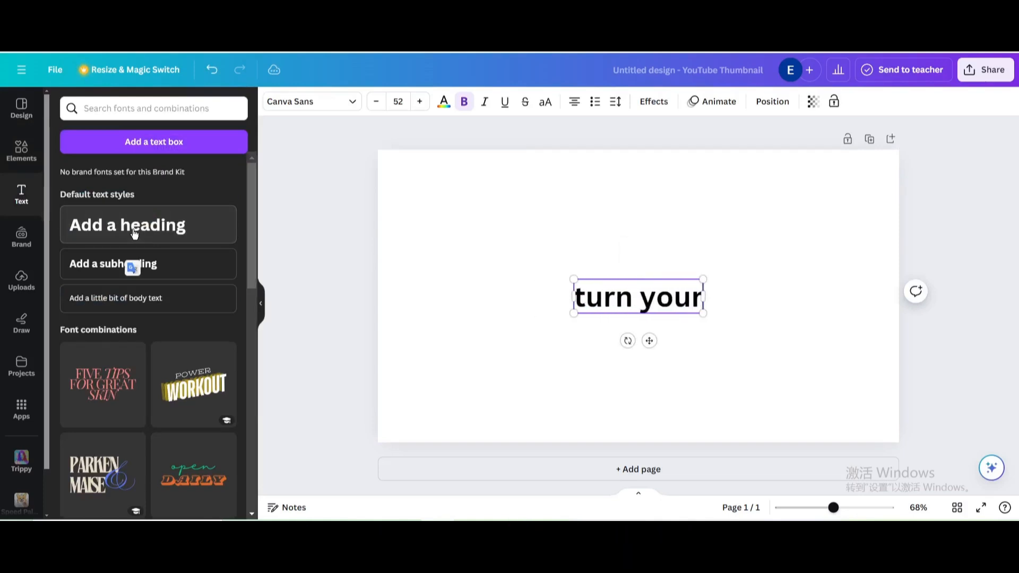
pyautogui.write('idea into money')
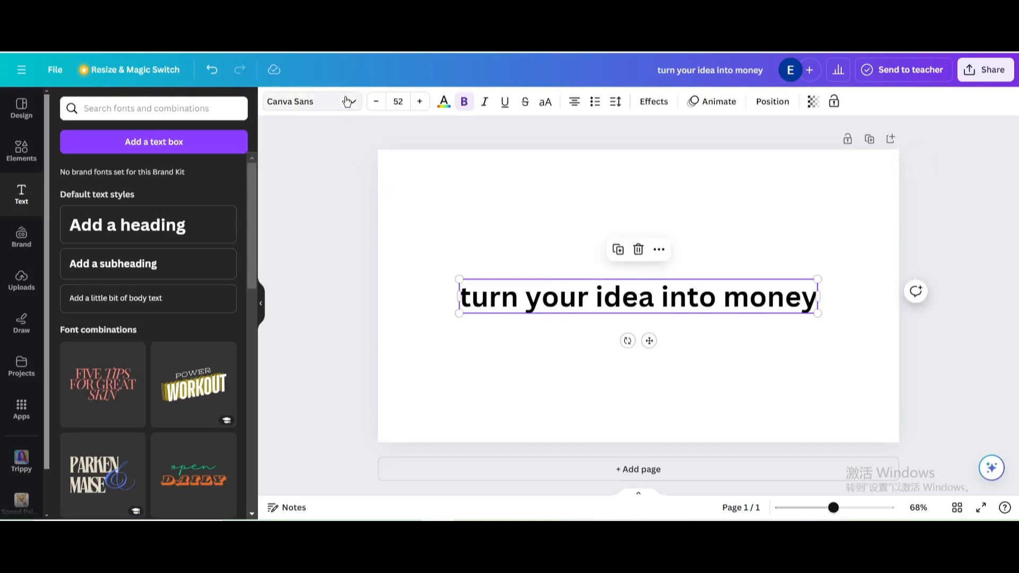
# - Set the heading in the Gagalin font at the top, then search Elements for 'idea'
pyautogui.click(311, 102)
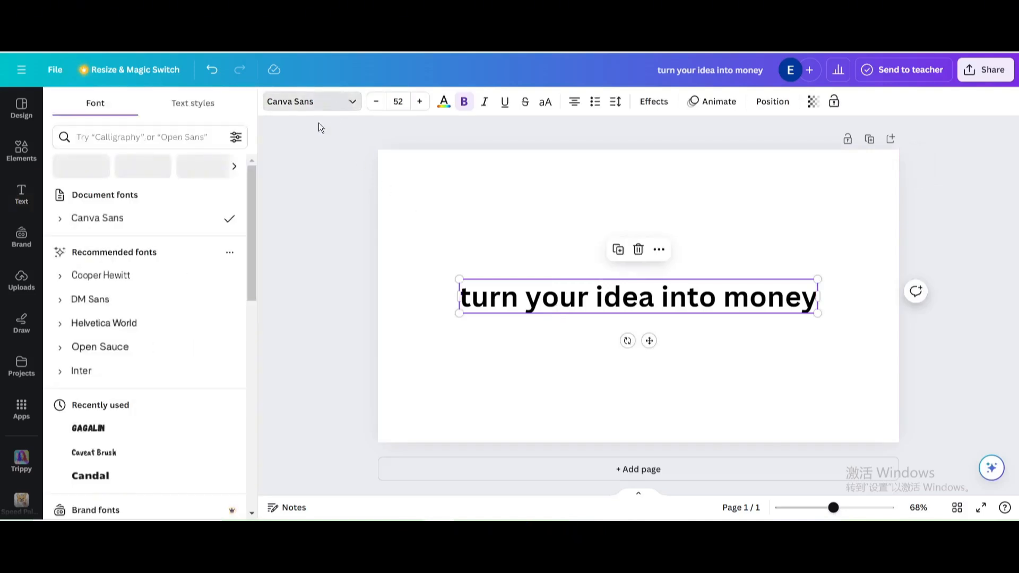
pyautogui.click(88, 428)
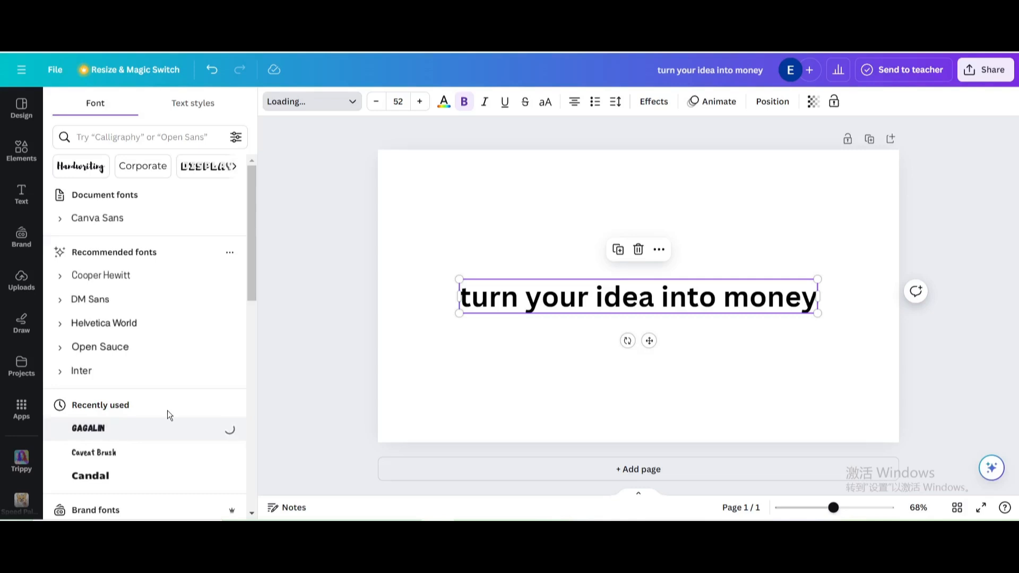
pyautogui.moveTo(388, 347)
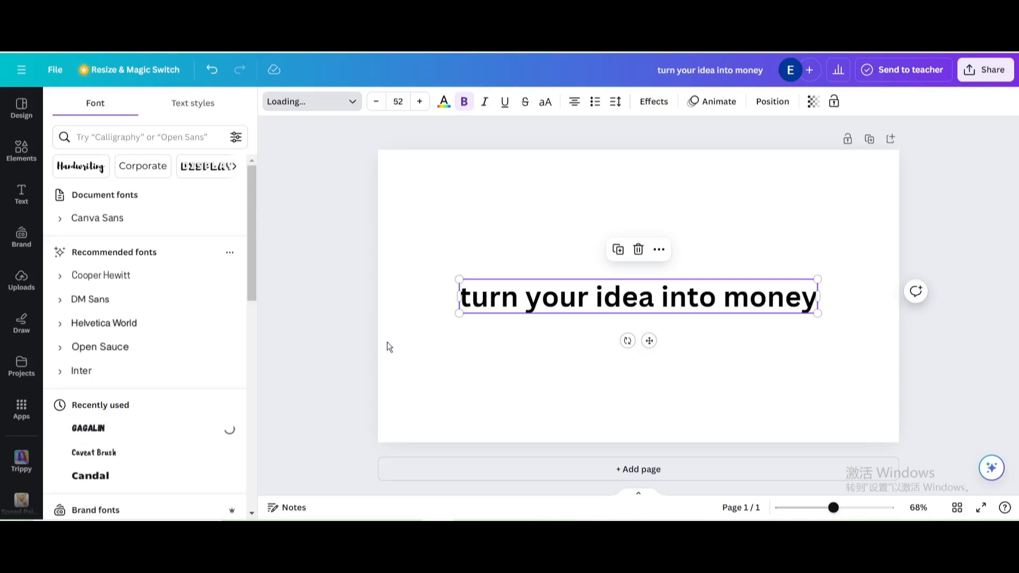
pyautogui.click(88, 427)
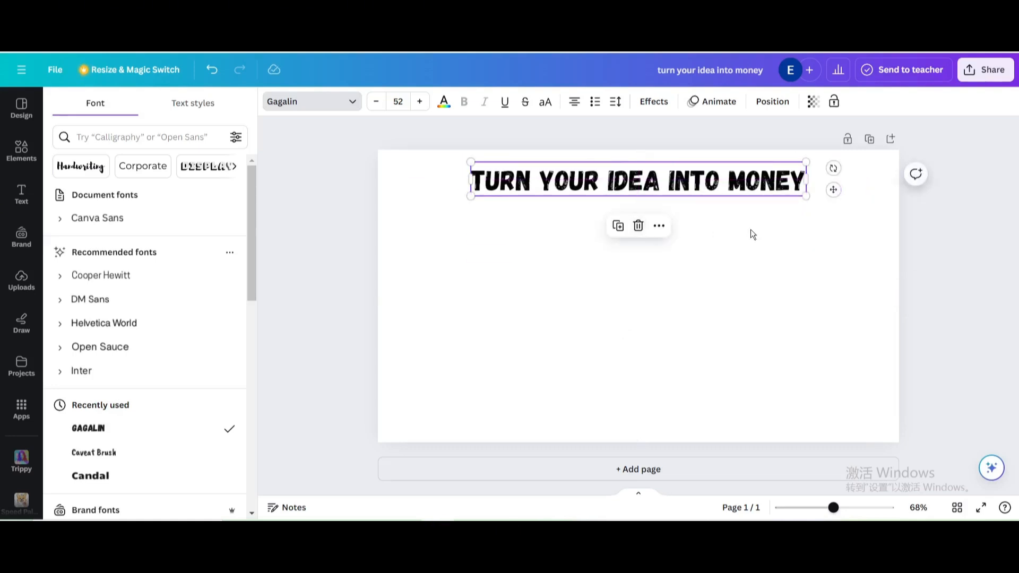
pyautogui.click(21, 151)
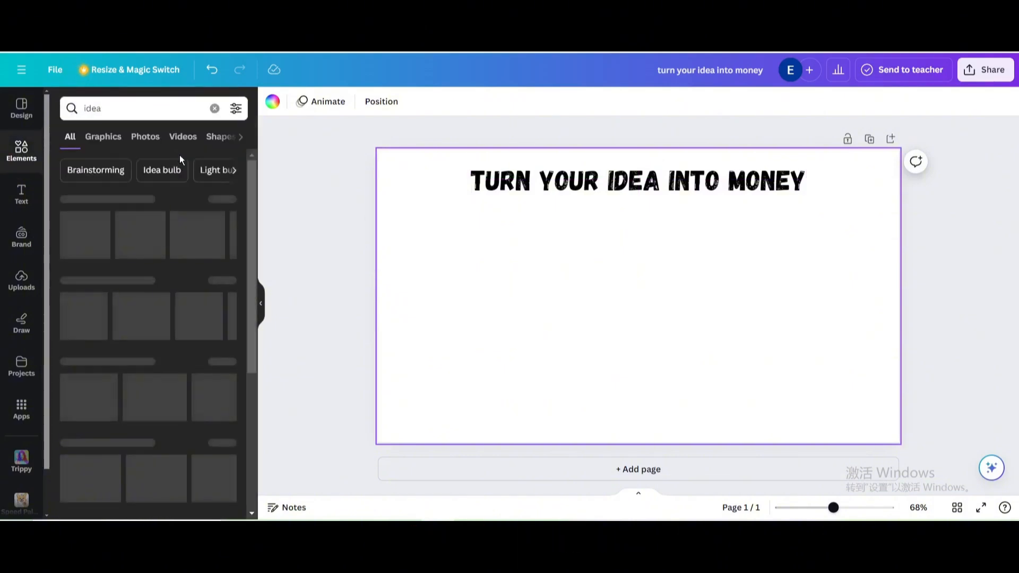
# - Add the lightbulb-and-brain graphic, enlarge it below the heading on the left, and clear the search
pyautogui.click(103, 136)
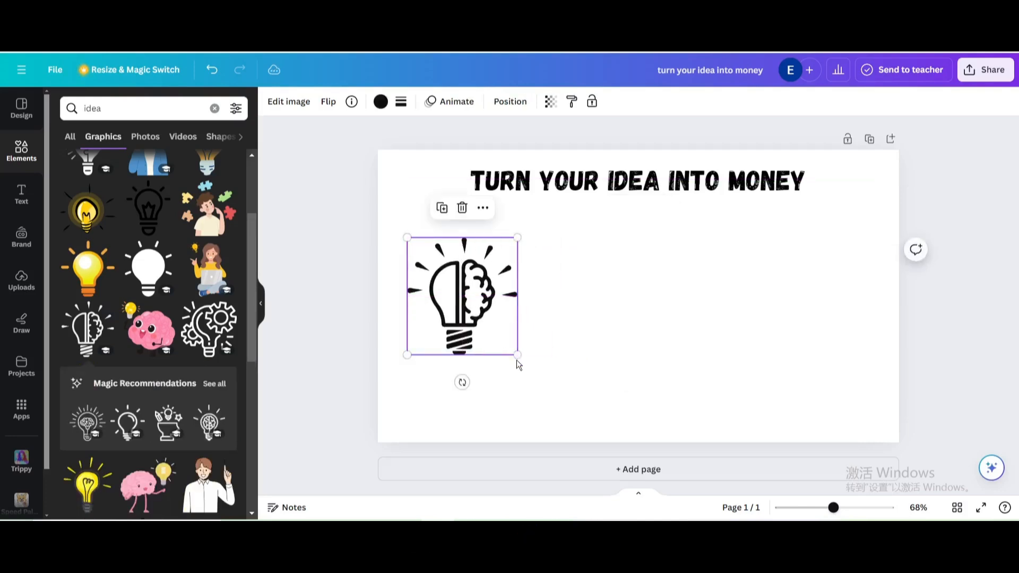
pyautogui.moveTo(517, 355); pyautogui.dragTo(572, 413)
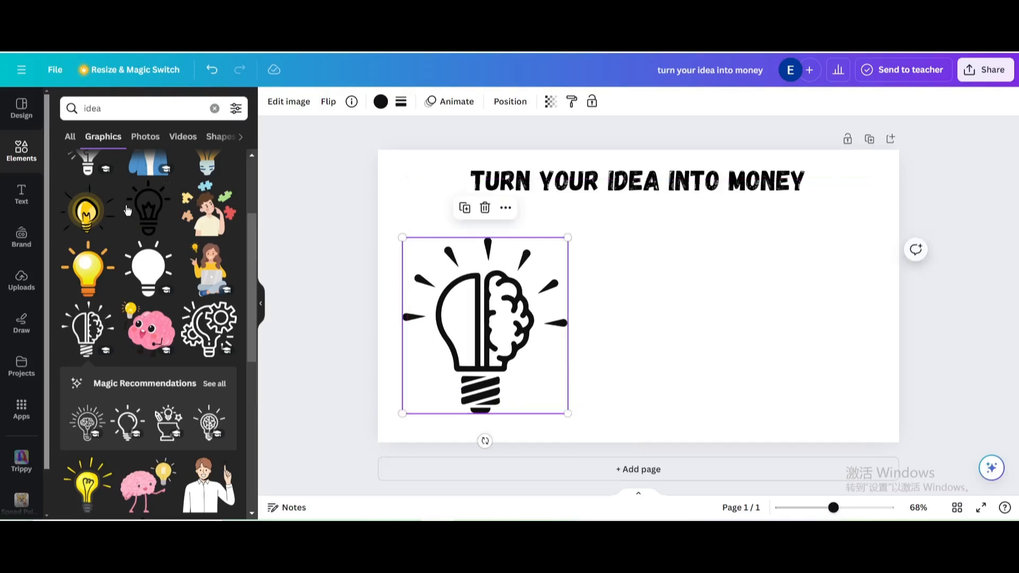
pyautogui.click(214, 108)
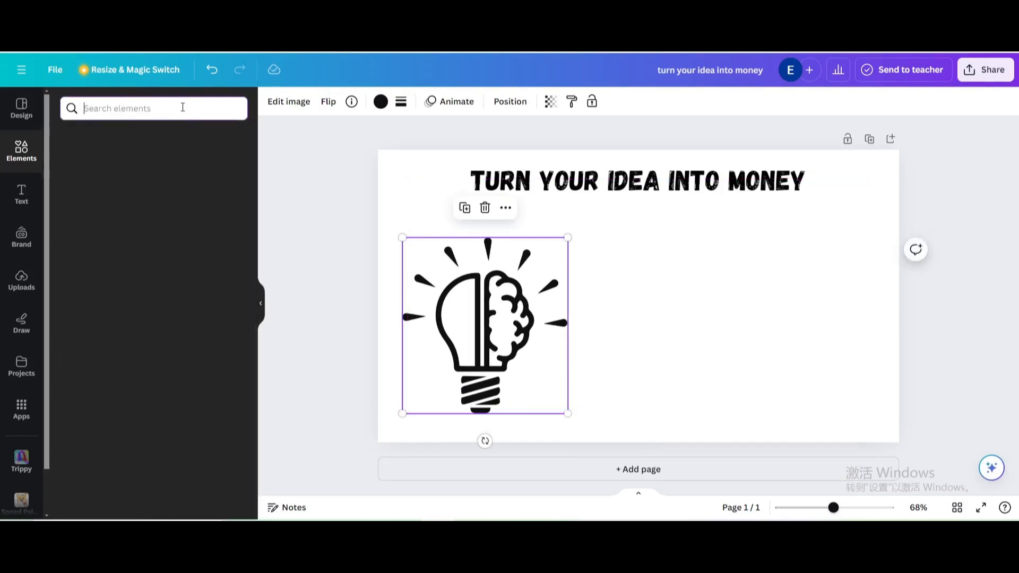
# - Add a hand-drawn arrow graphic coloured black, pointing right from the lightbulb
pyautogui.write('arrow')
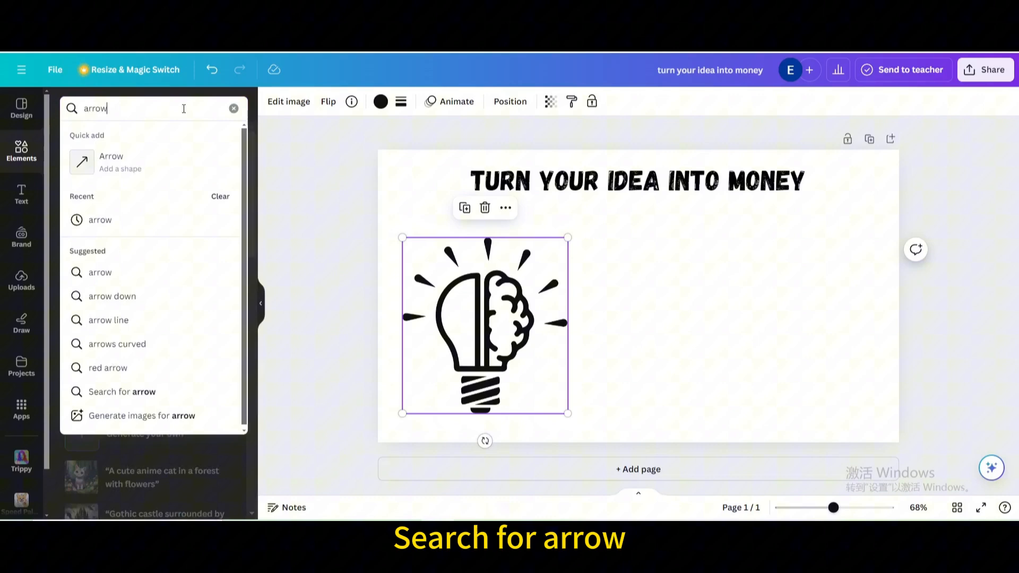
pyautogui.click(103, 136)
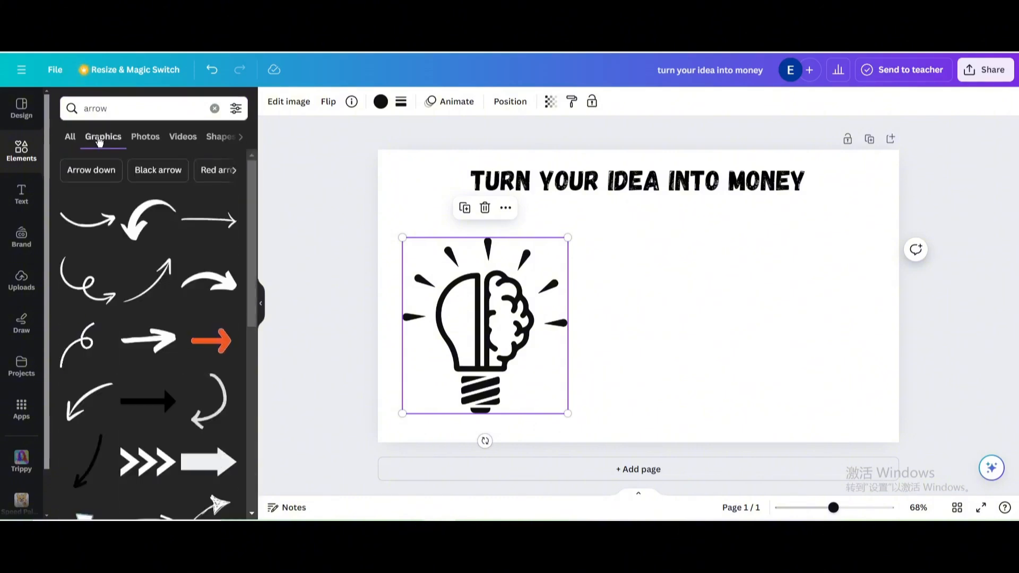
pyautogui.scroll(-3)
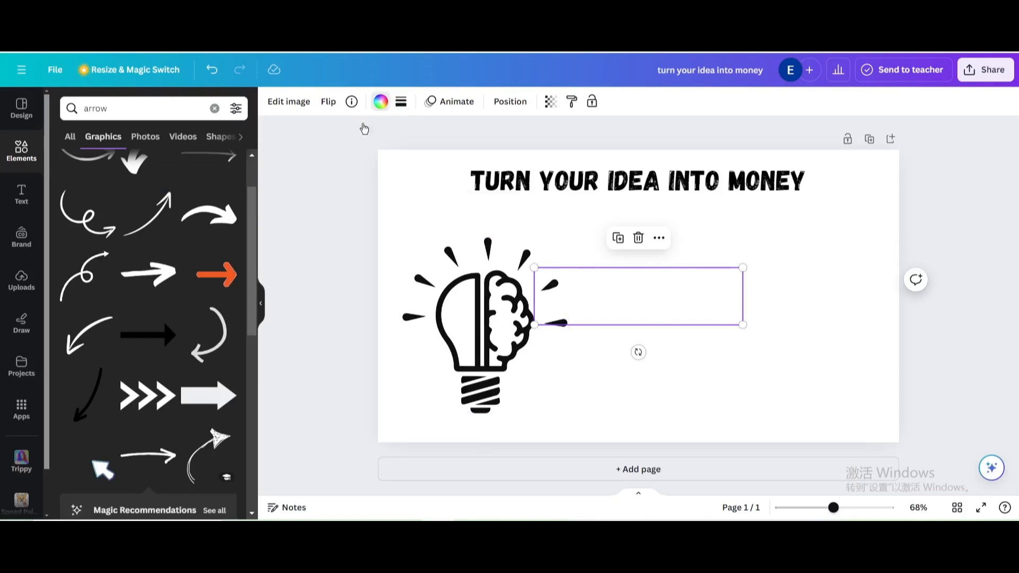
pyautogui.click(380, 102)
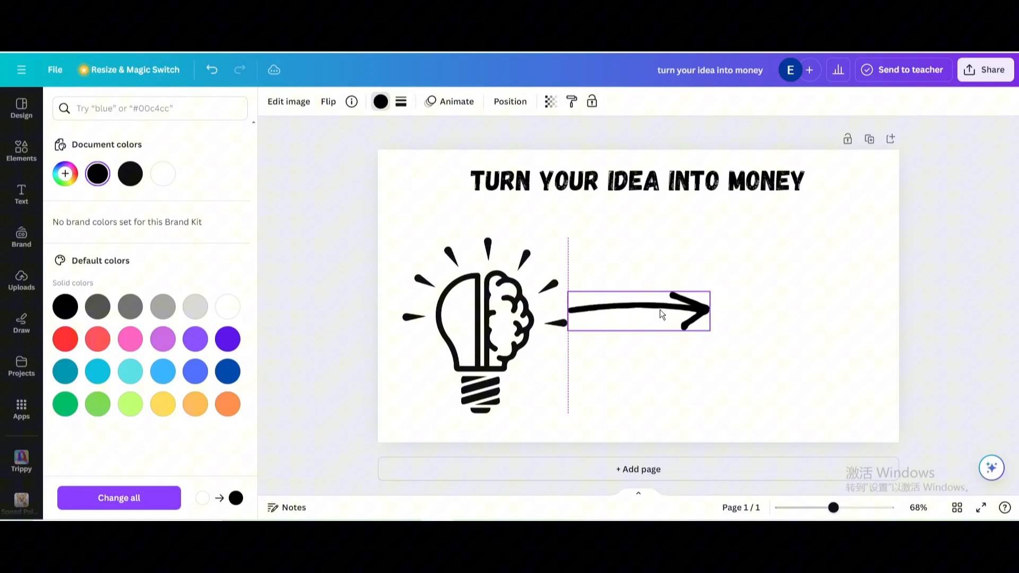
pyautogui.click(21, 150)
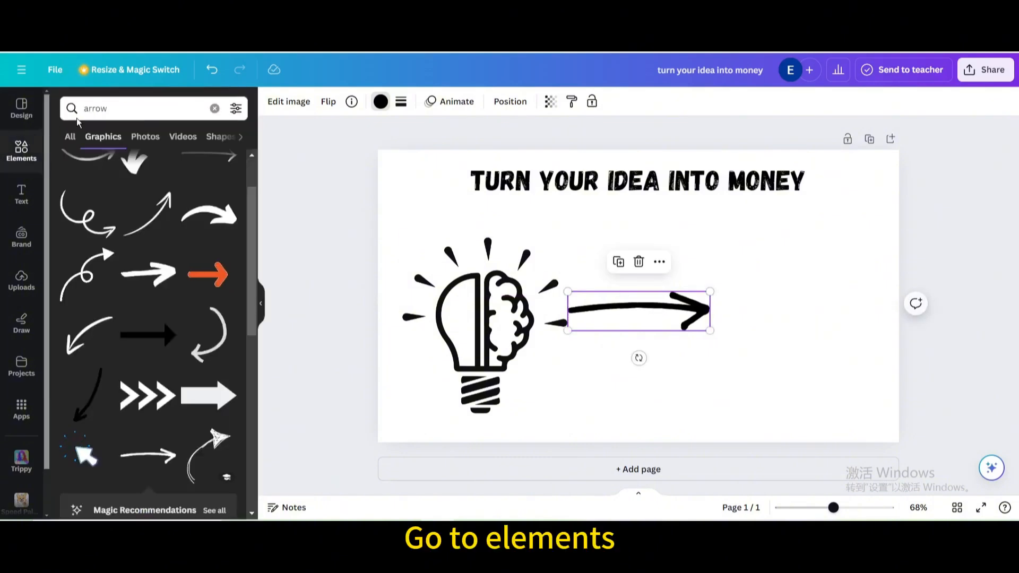
# - Add a sketched money-stack graphic to the right of the arrow and open Share
pyautogui.click(214, 108)
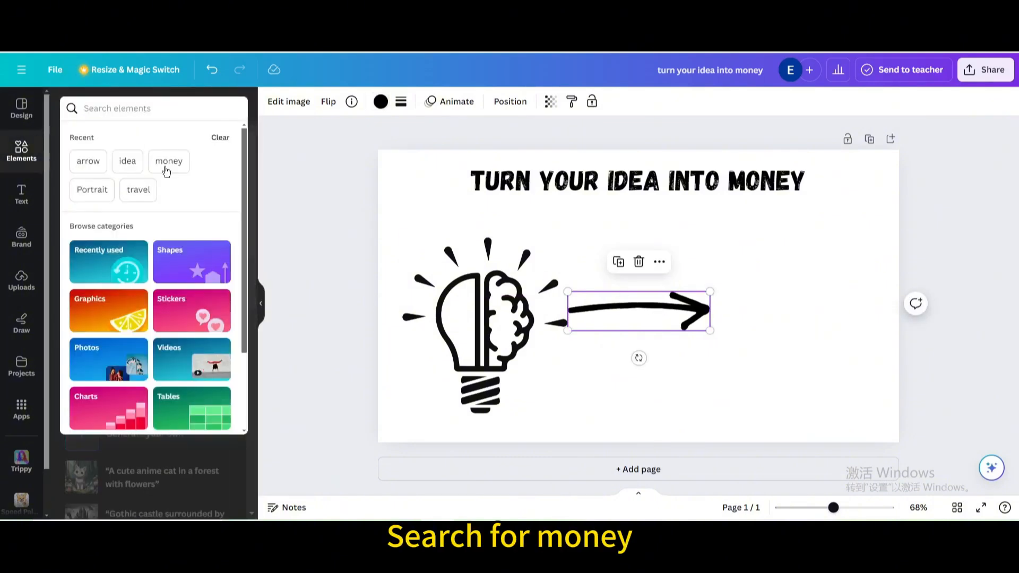
pyautogui.click(169, 161)
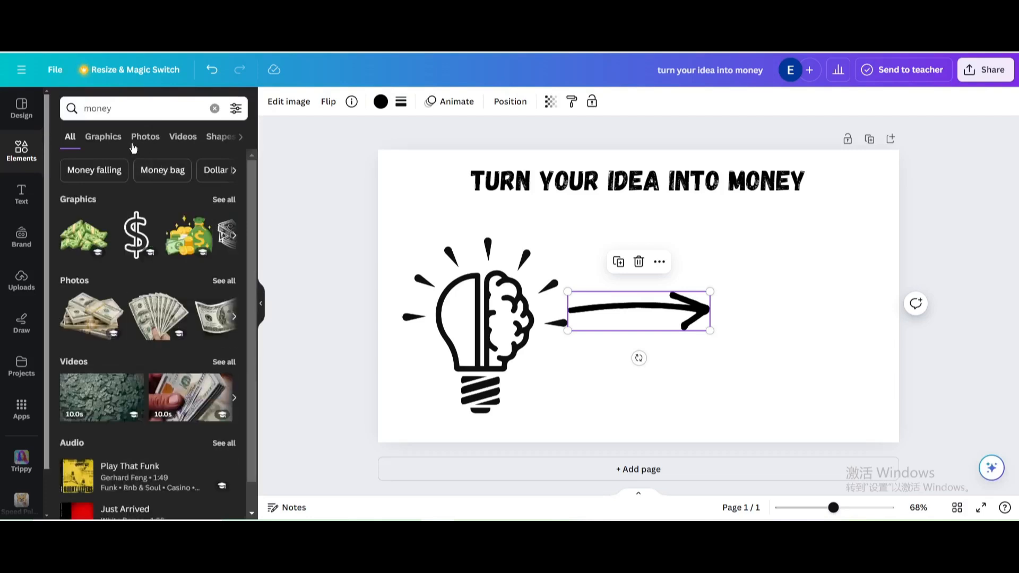
pyautogui.click(103, 136)
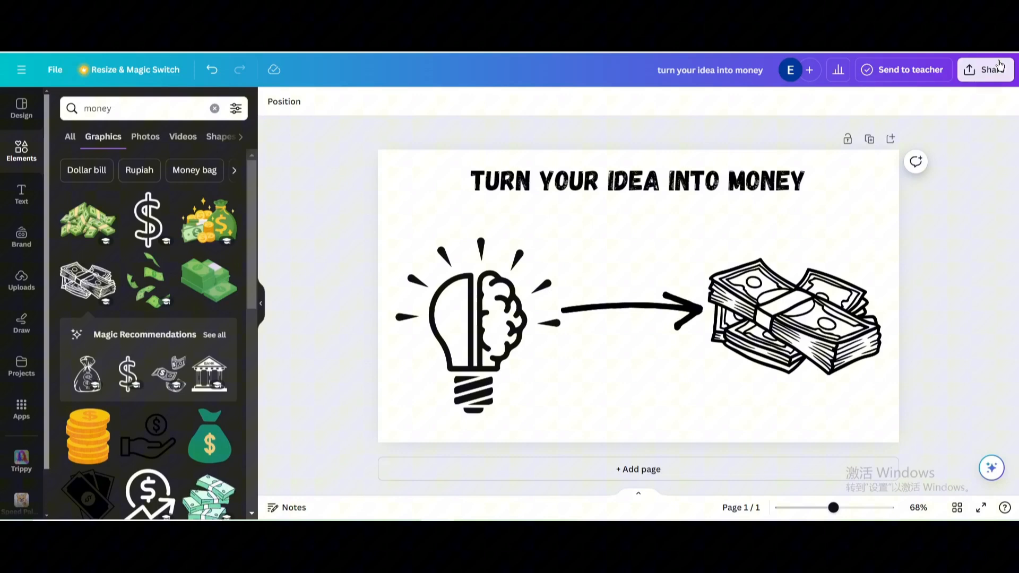
pyautogui.click(987, 70)
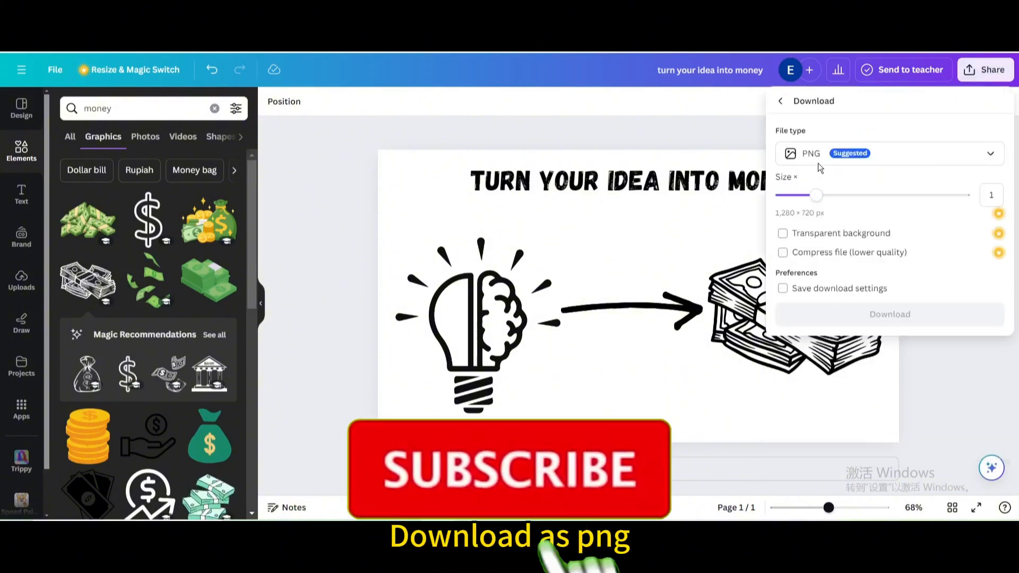
# - Download the idea-to-money design as a PNG image
pyautogui.click(890, 314)
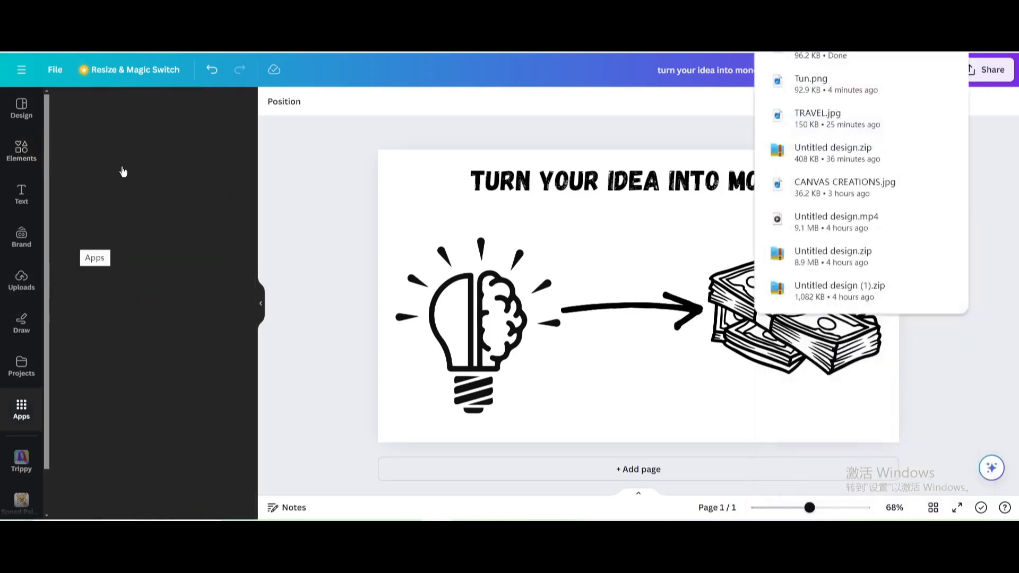
pyautogui.moveTo(131, 114)
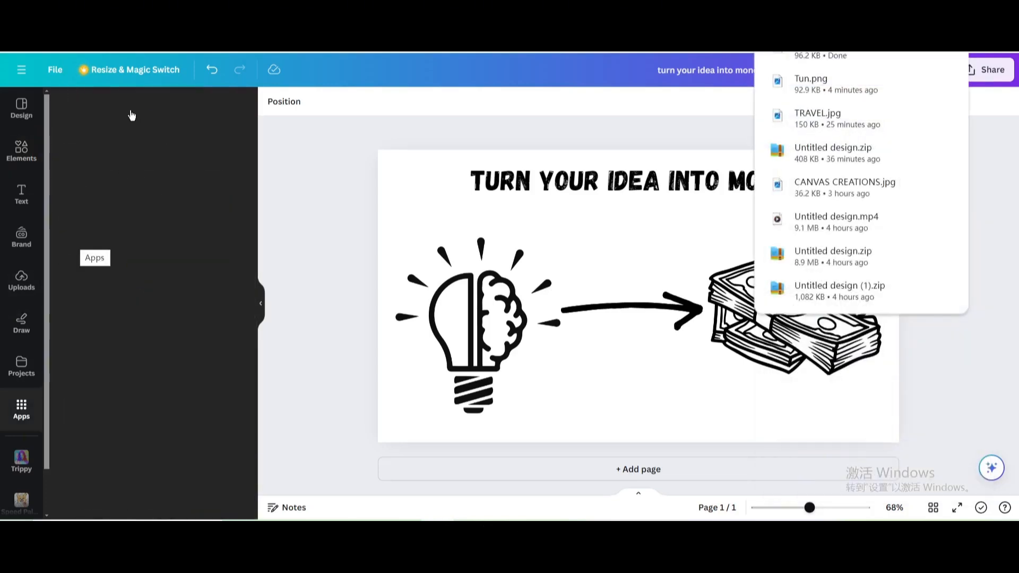
# - Search the Apps panel for 'speed painter' and open the Speed Painter app
pyautogui.click(21, 407)
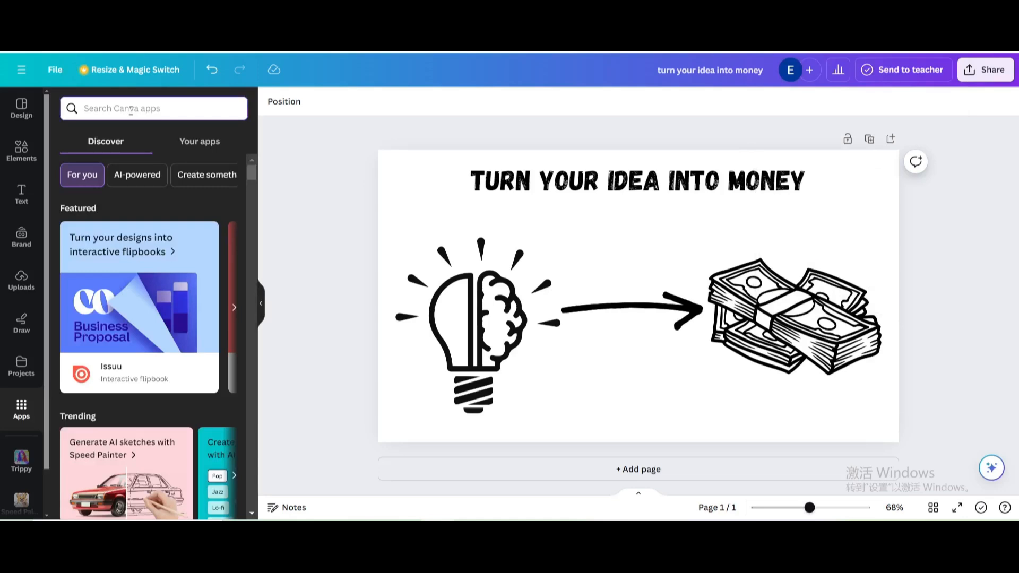
pyautogui.write('speed painter')
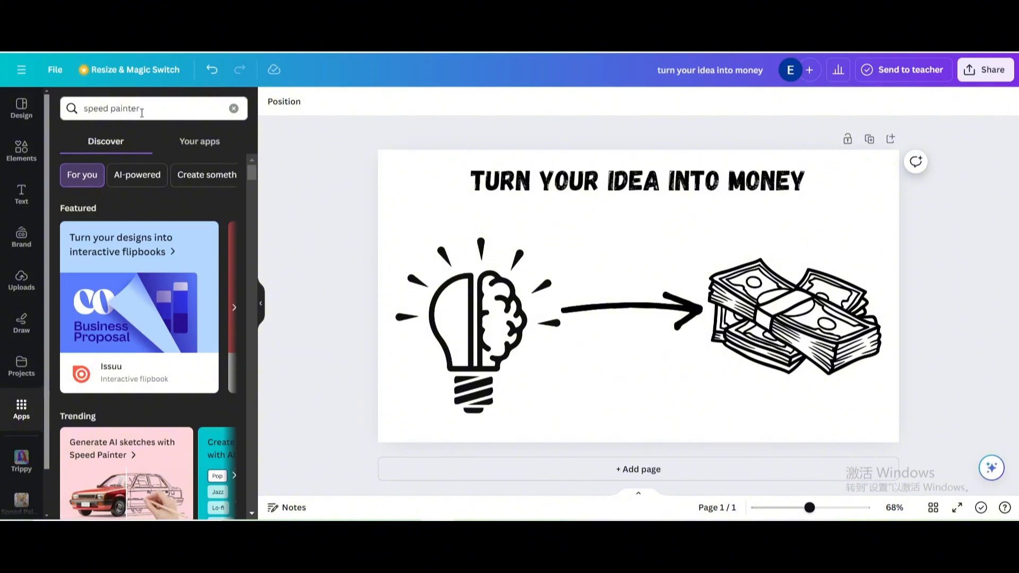
pyautogui.press('Enter')
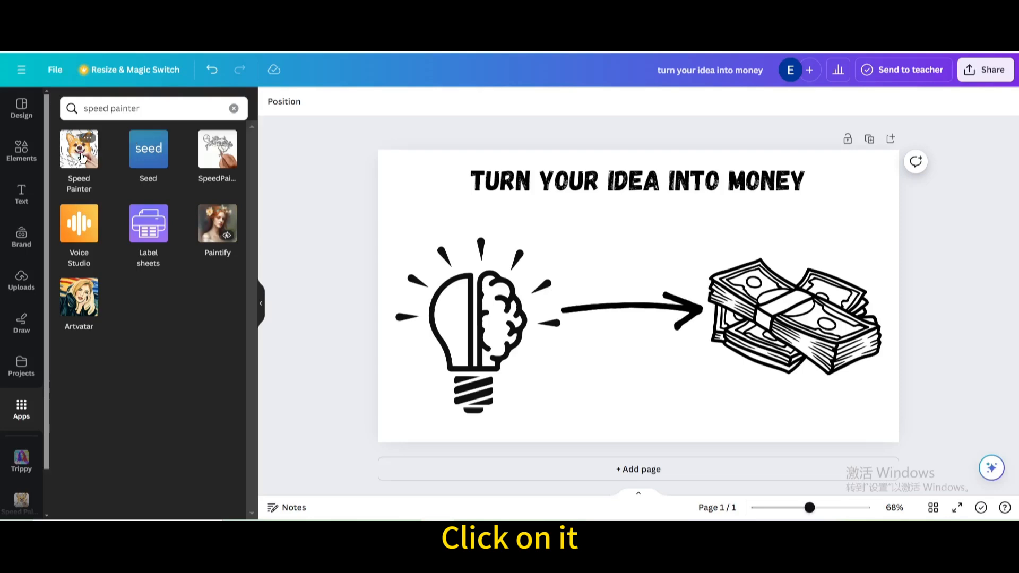
pyautogui.click(79, 149)
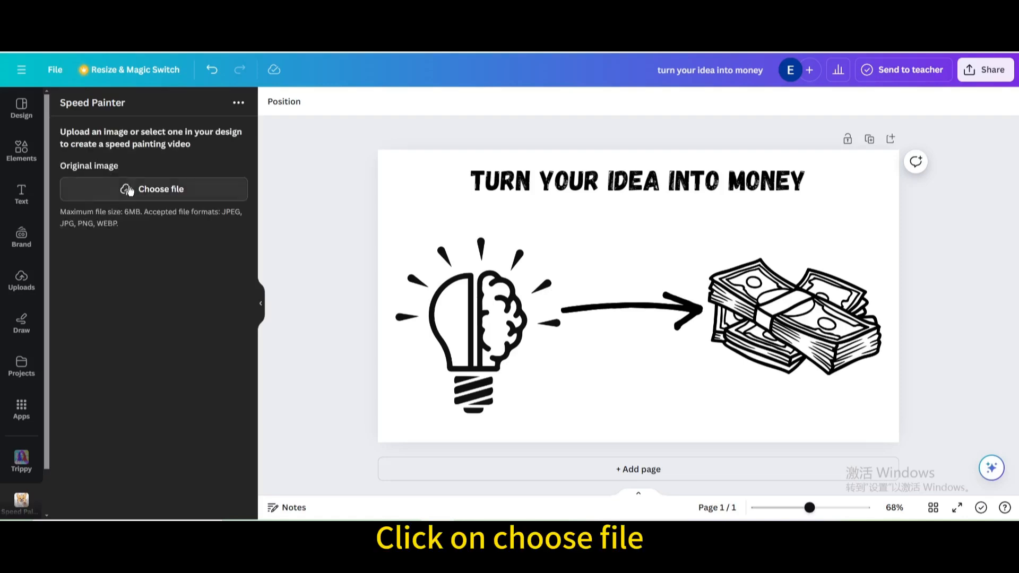
# - Upload the PNG, set sketch duration 5s and color fill 3s, and generate the video
pyautogui.click(153, 189)
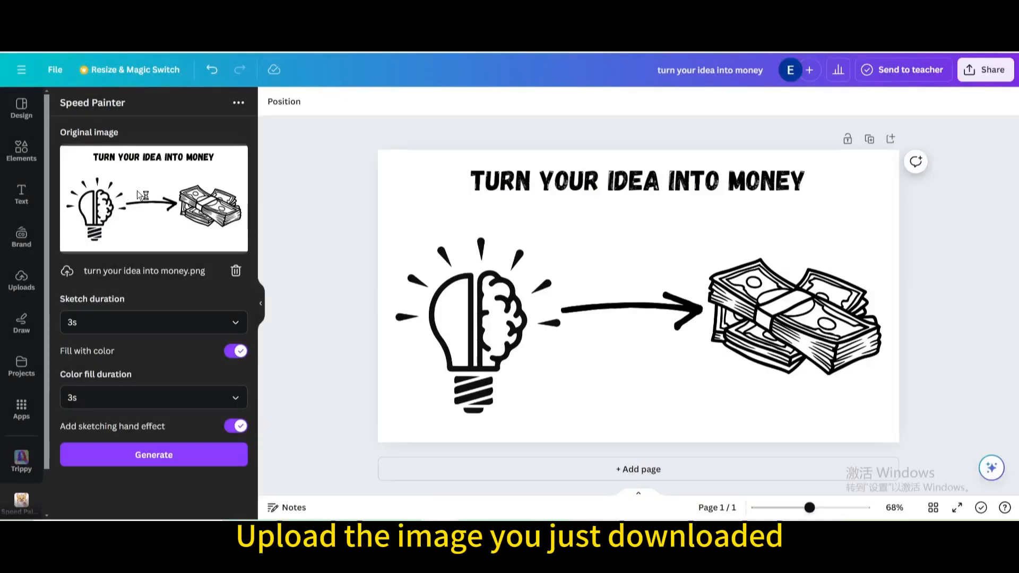
pyautogui.click(152, 322)
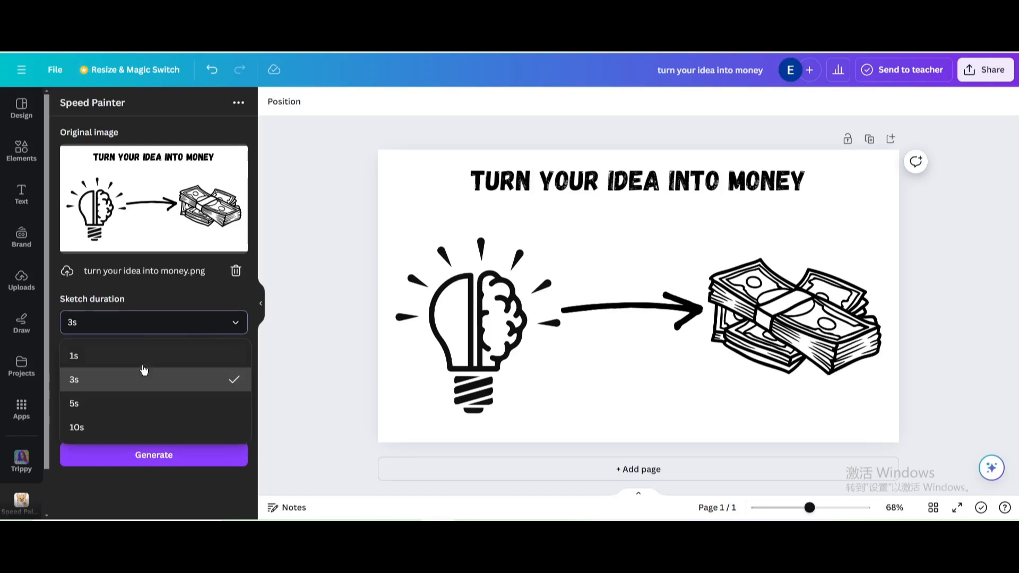
pyautogui.click(75, 404)
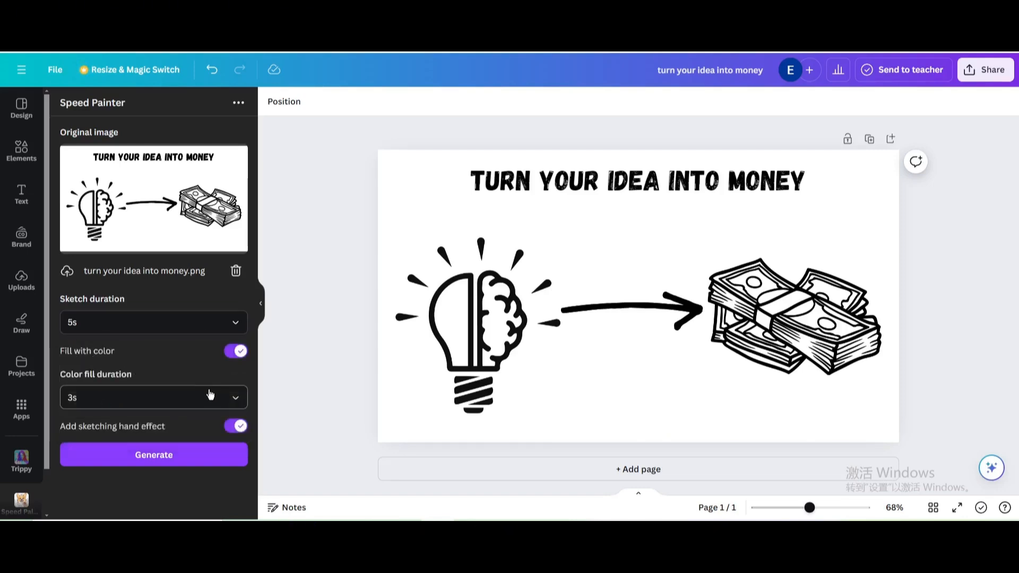
pyautogui.click(153, 397)
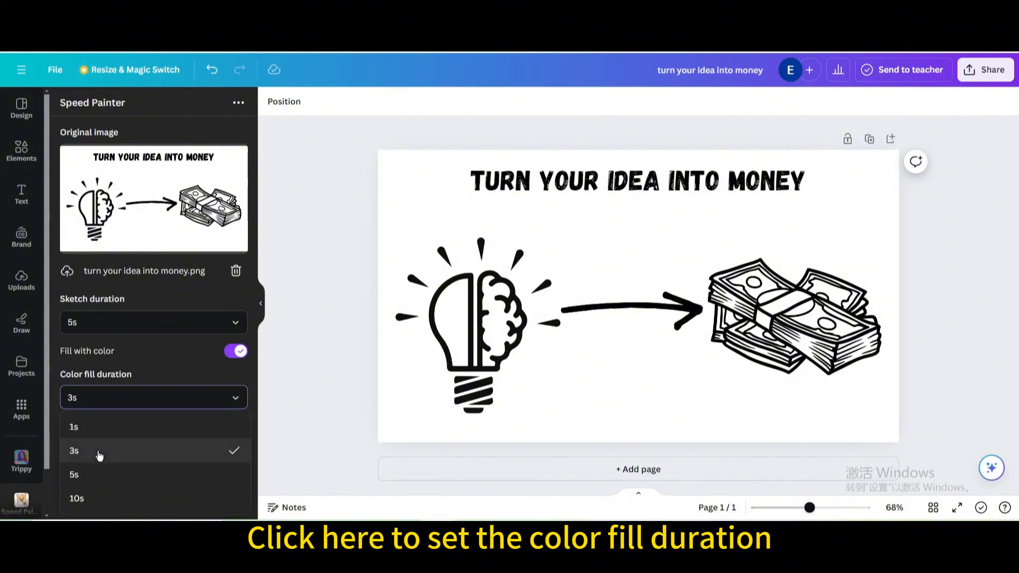
pyautogui.click(75, 450)
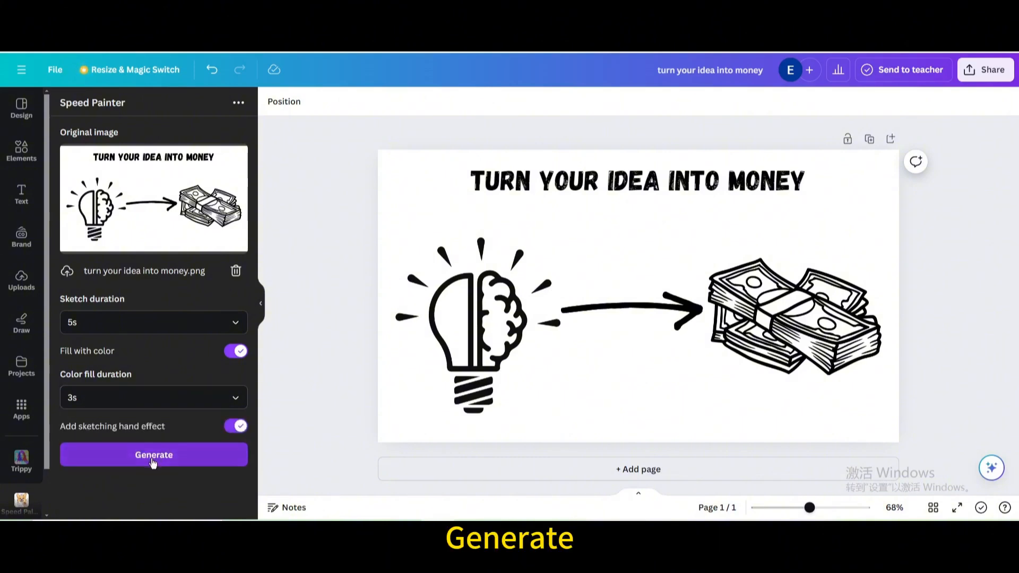
pyautogui.click(153, 454)
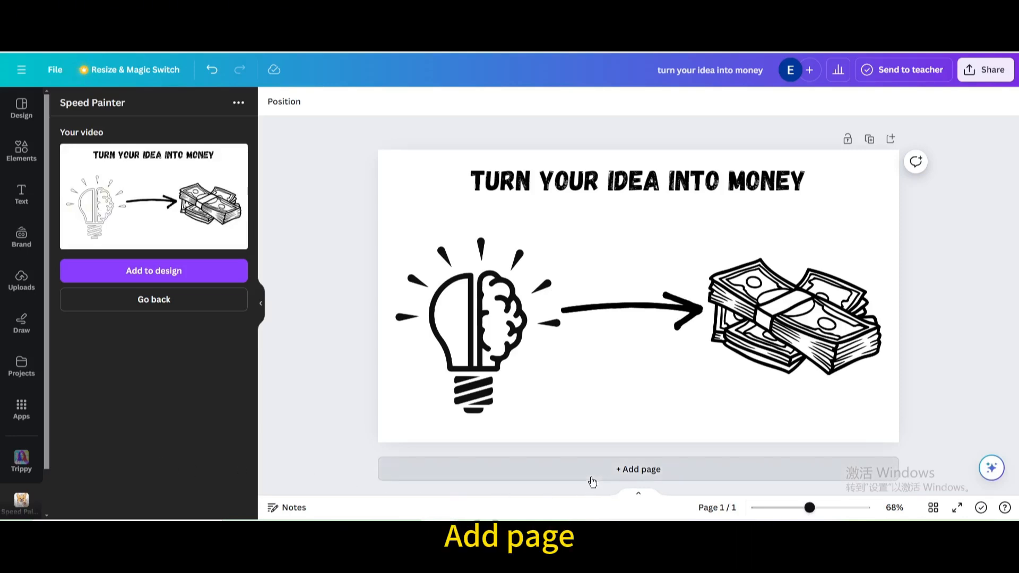
# - Add a new page, place the generated video on it and set it as the page background
pyautogui.click(638, 469)
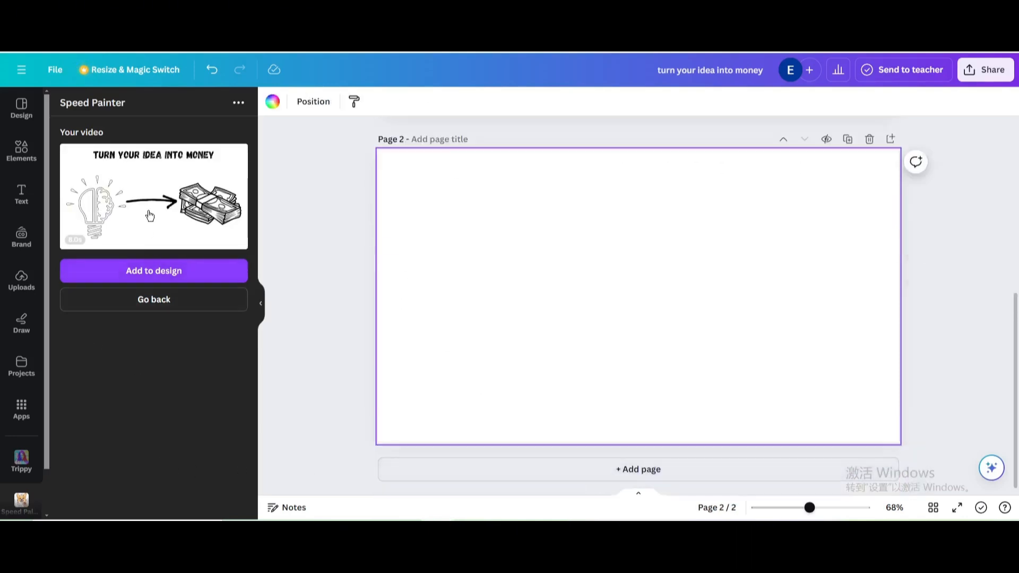
pyautogui.click(153, 270)
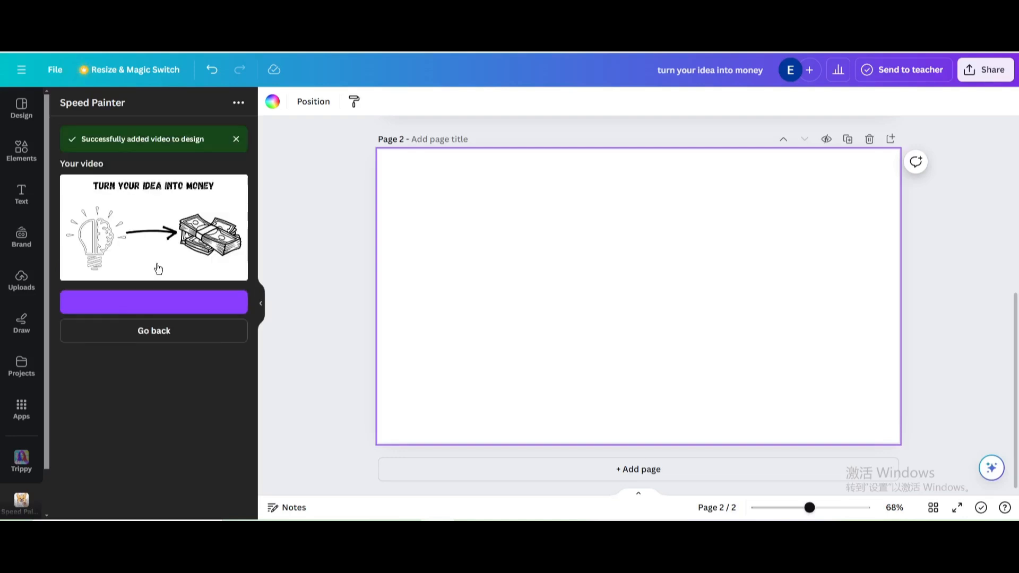
pyautogui.click(153, 302)
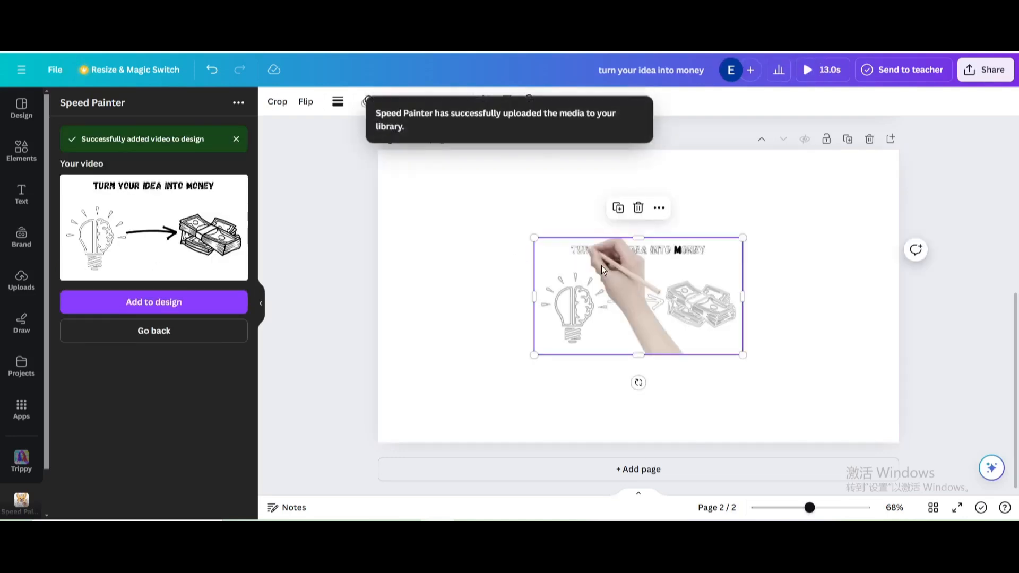
pyautogui.click(658, 208)
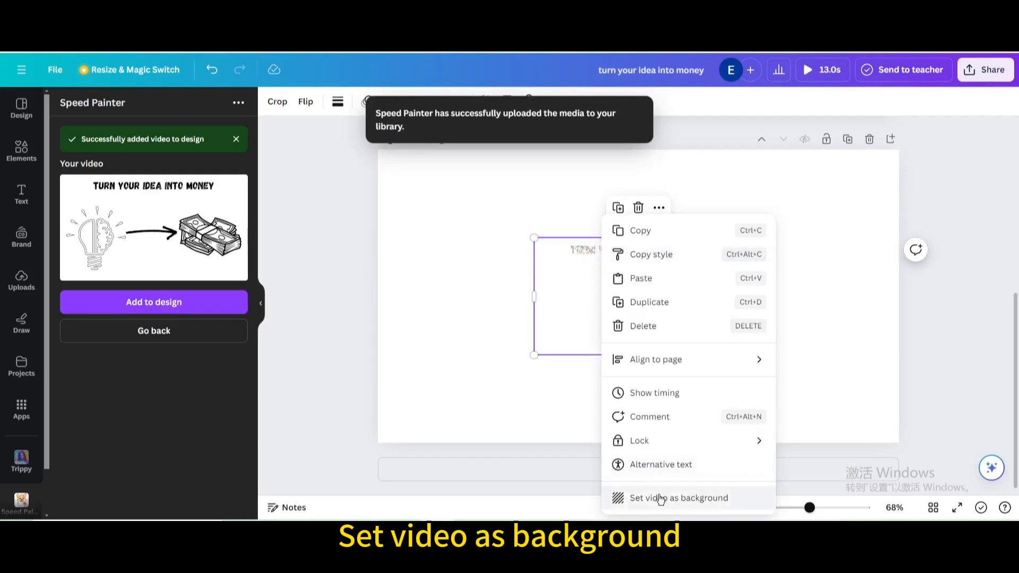
pyautogui.click(679, 498)
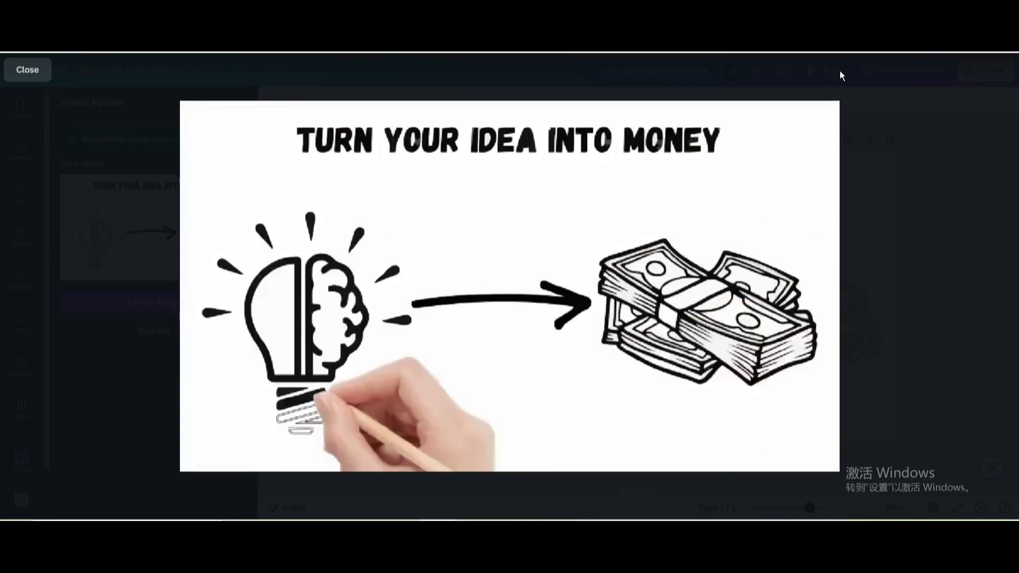
# - Close the preview and download the sketch animation as an MP4 video
pyautogui.click(28, 69)
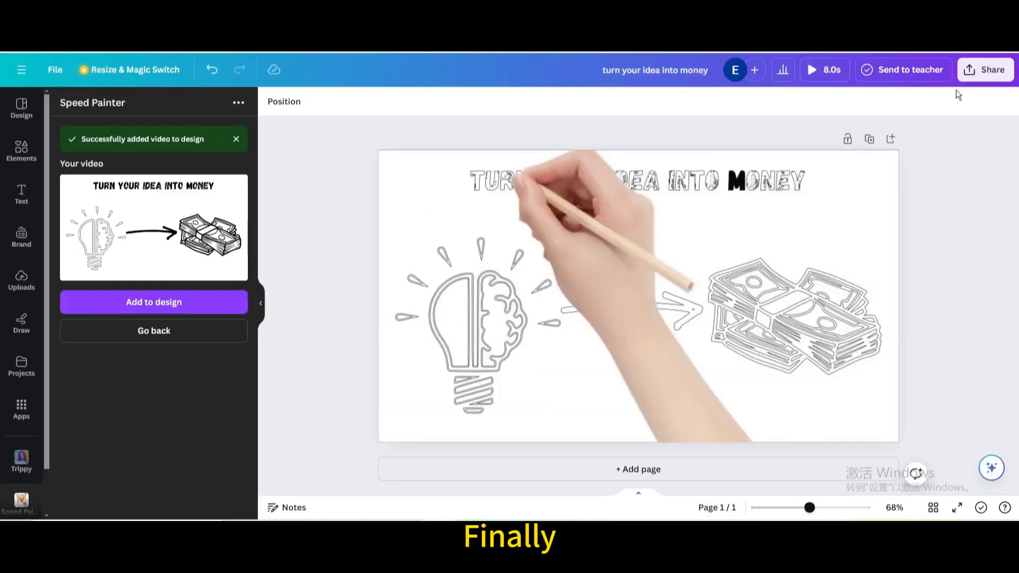
pyautogui.click(986, 70)
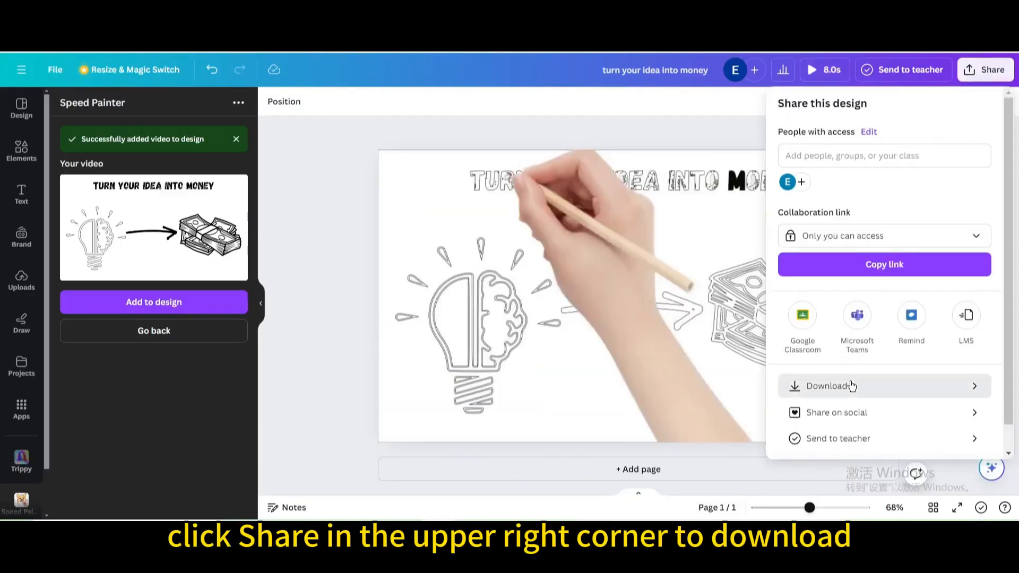
pyautogui.click(826, 387)
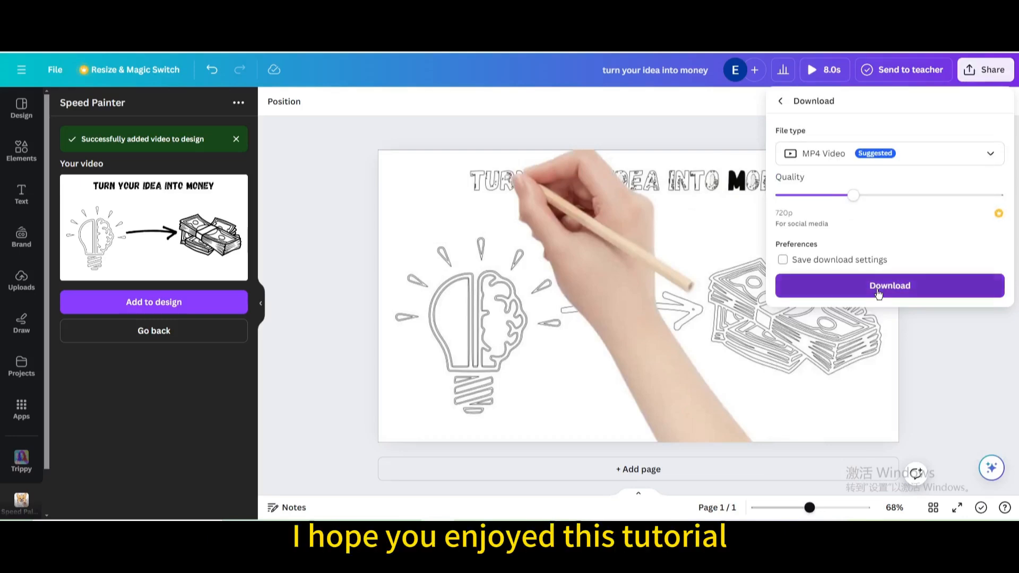
pyautogui.click(890, 286)
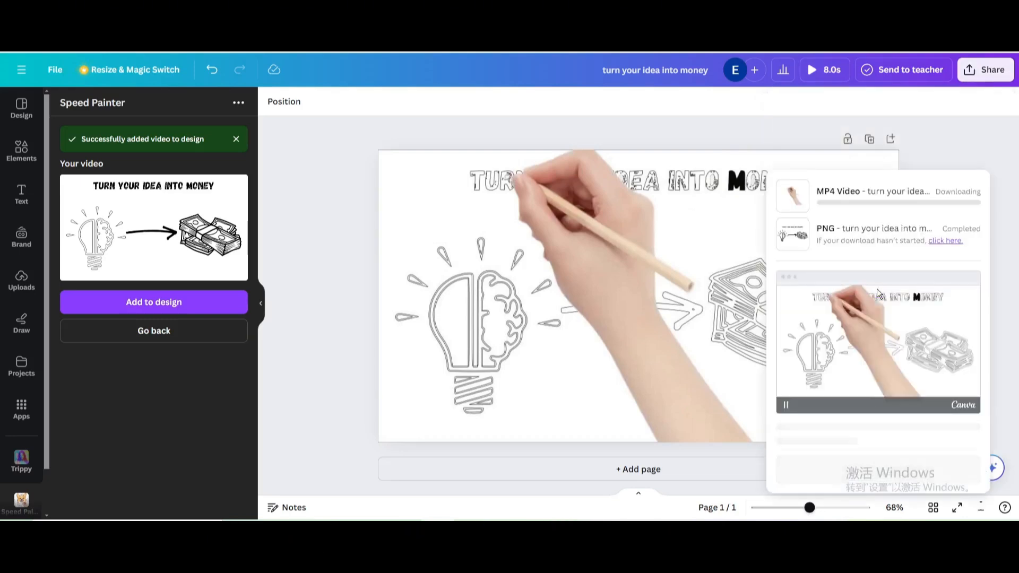